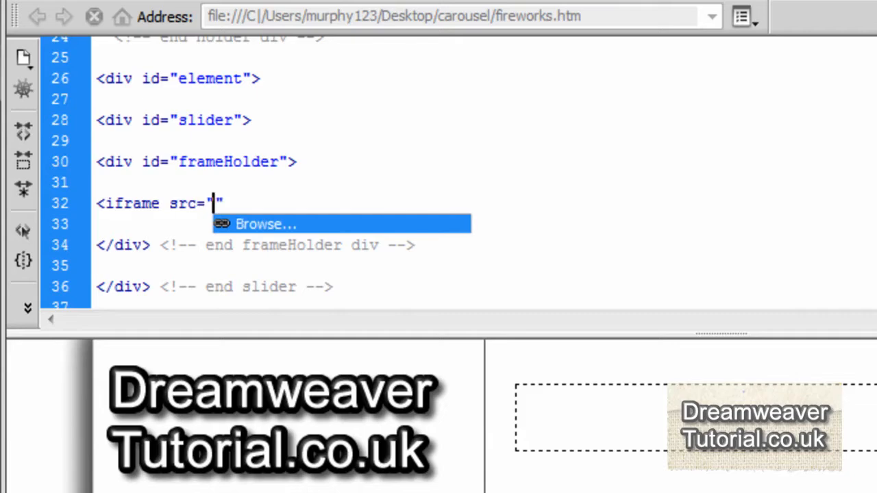
type("carousel.html\" height=\"300\" width=\"950\" scrolling=\"no\"")
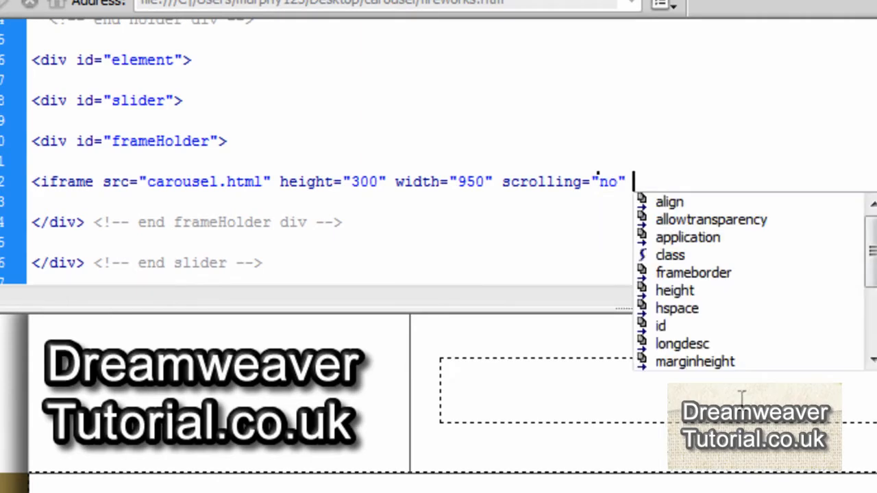